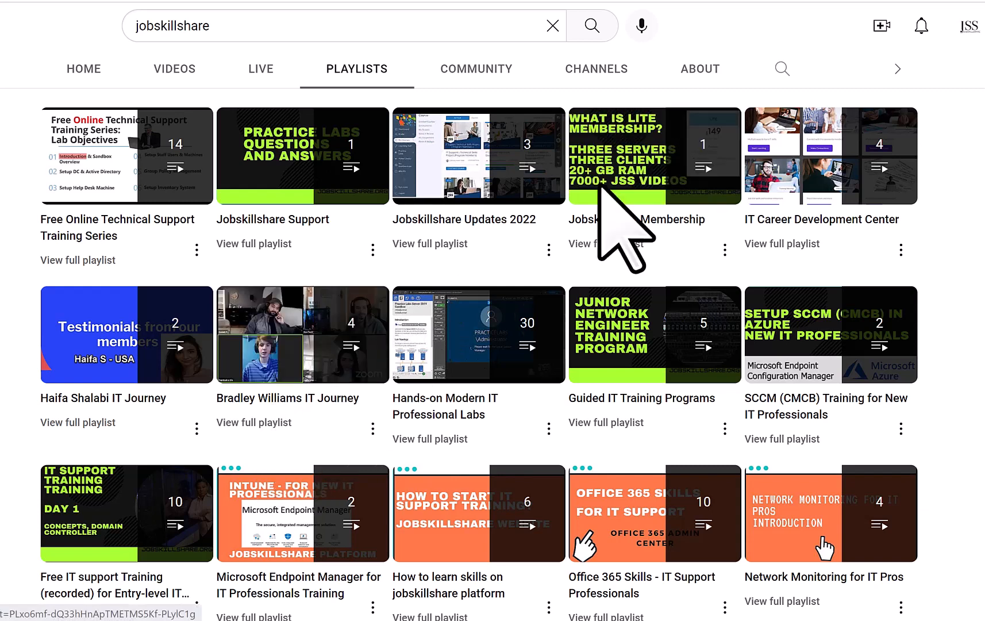
mouse_move(852, 63)
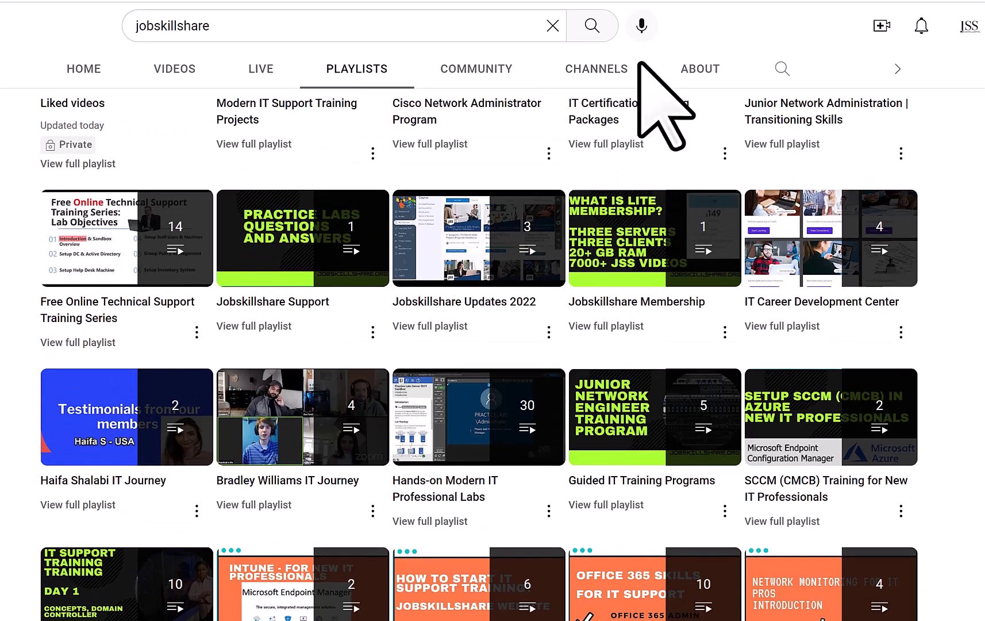
mouse_move(629, 113)
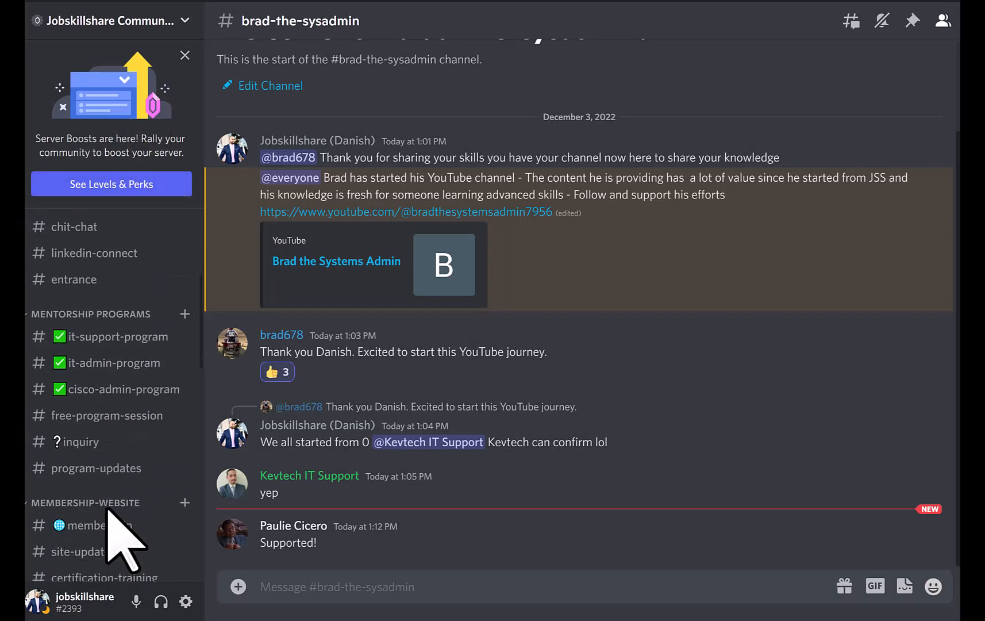
scroll(down, 3)
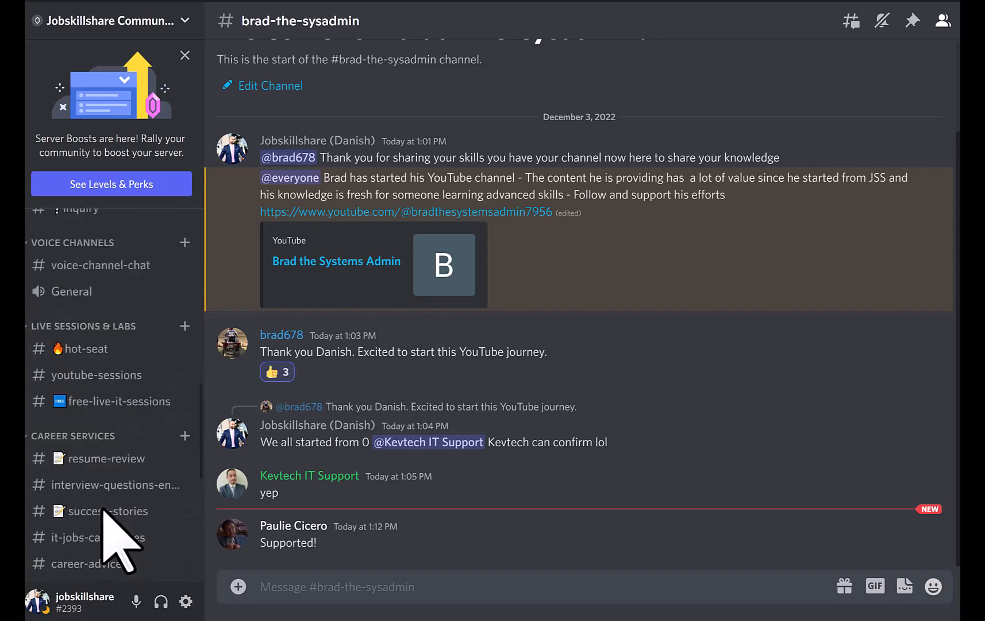
scroll(down, 3)
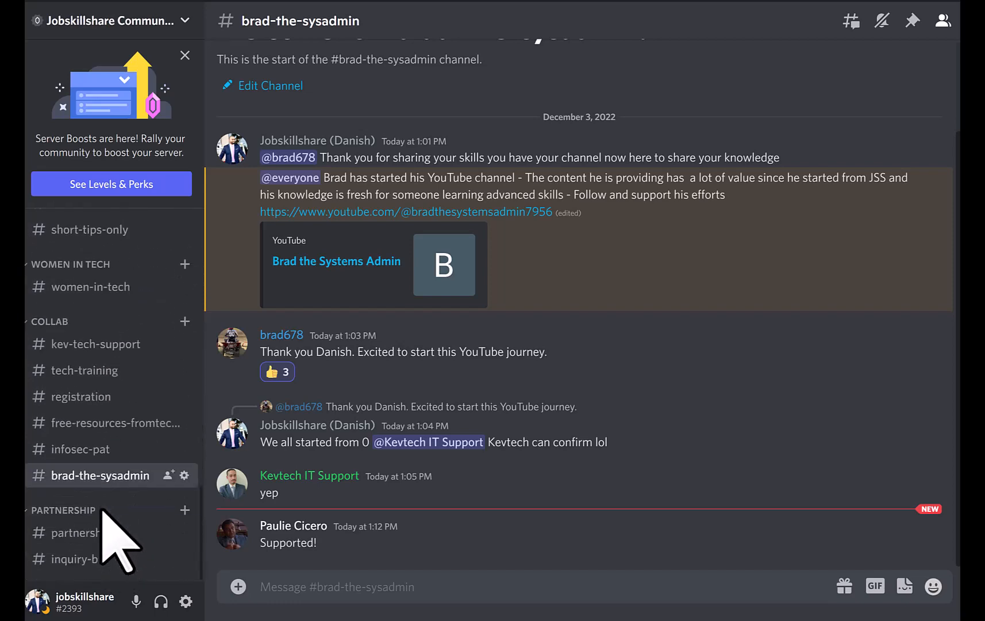
mouse_move(94, 344)
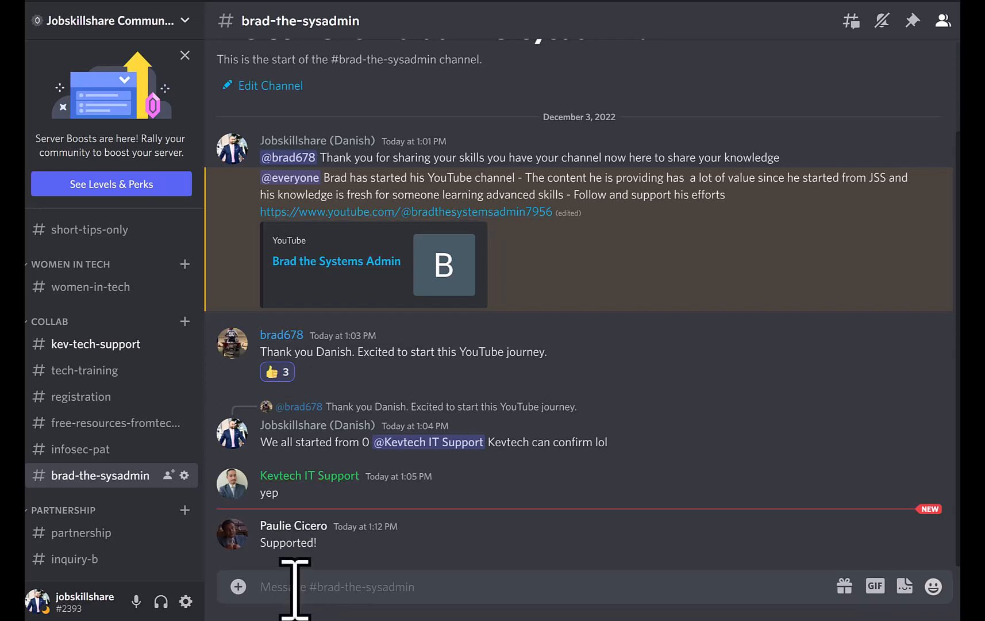
mouse_move(369, 278)
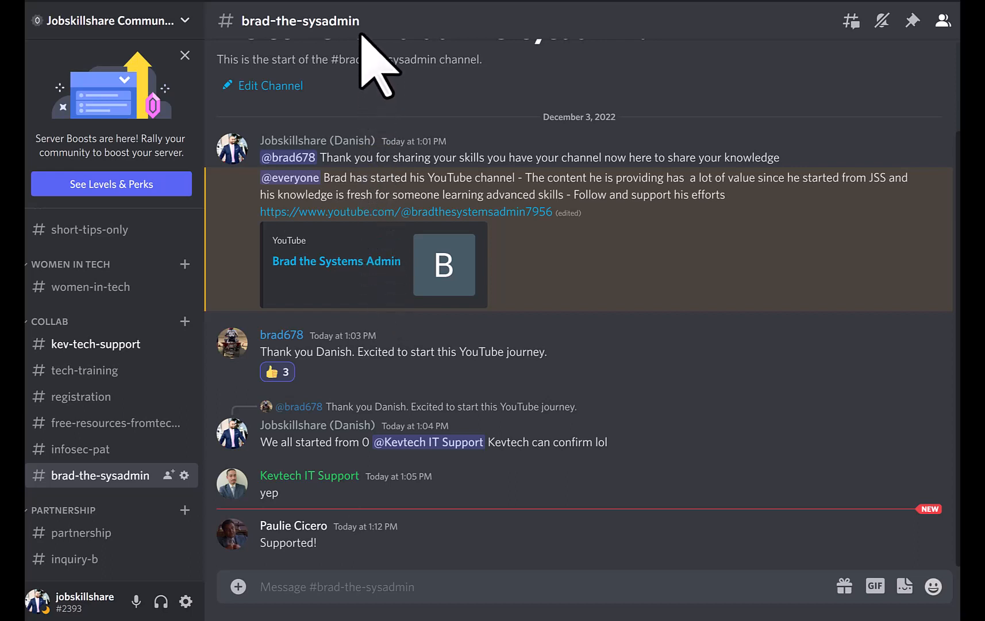
mouse_move(361, 47)
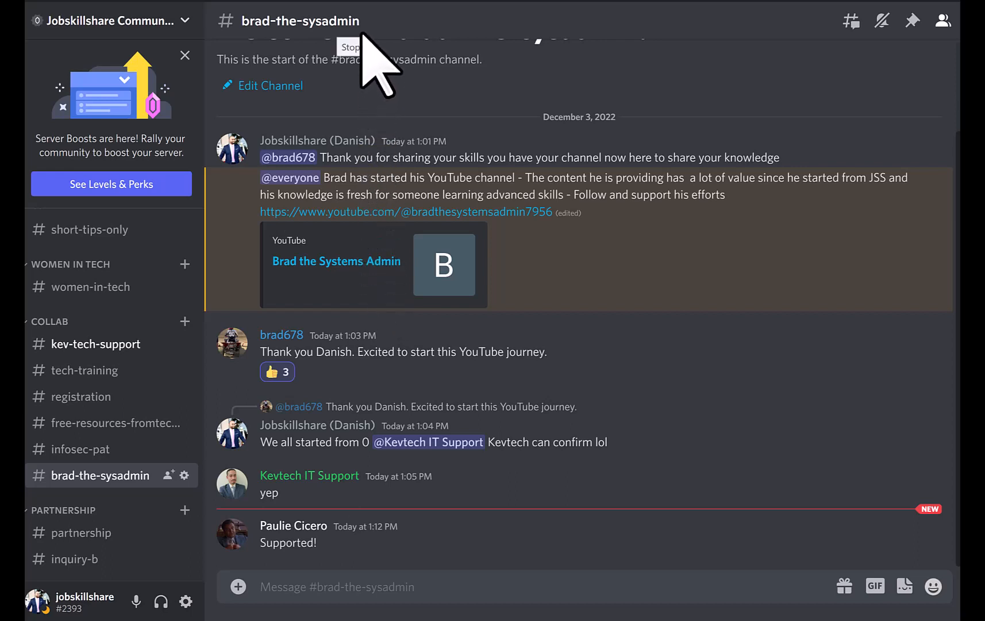